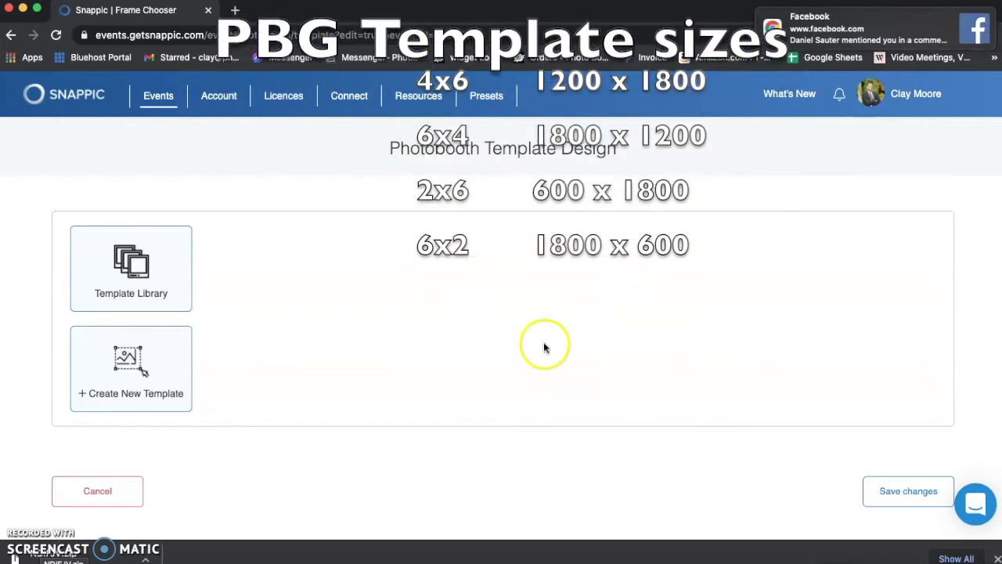
- Create a new template layout using the 4x6" (1200 x 1800) frame size
{"action": "left_click", "coordinate": [870, 93]}
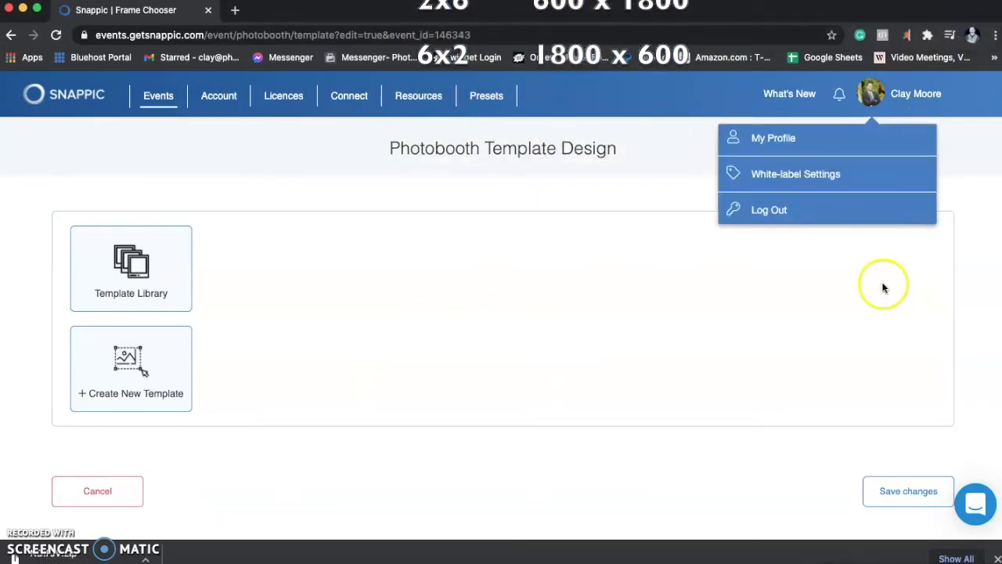
{"action": "left_click", "coordinate": [883, 284]}
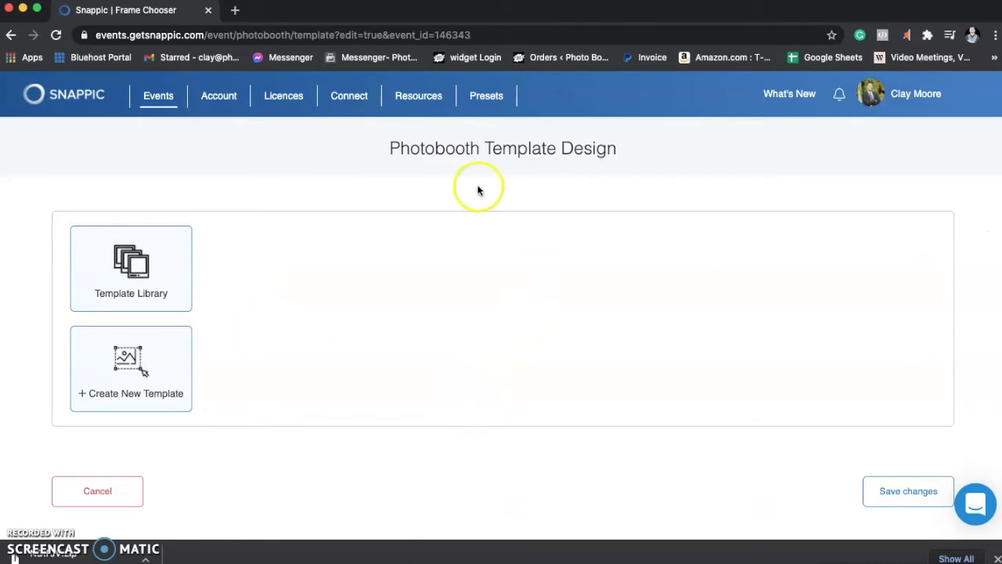
{"action": "mouse_move", "coordinate": [565, 163]}
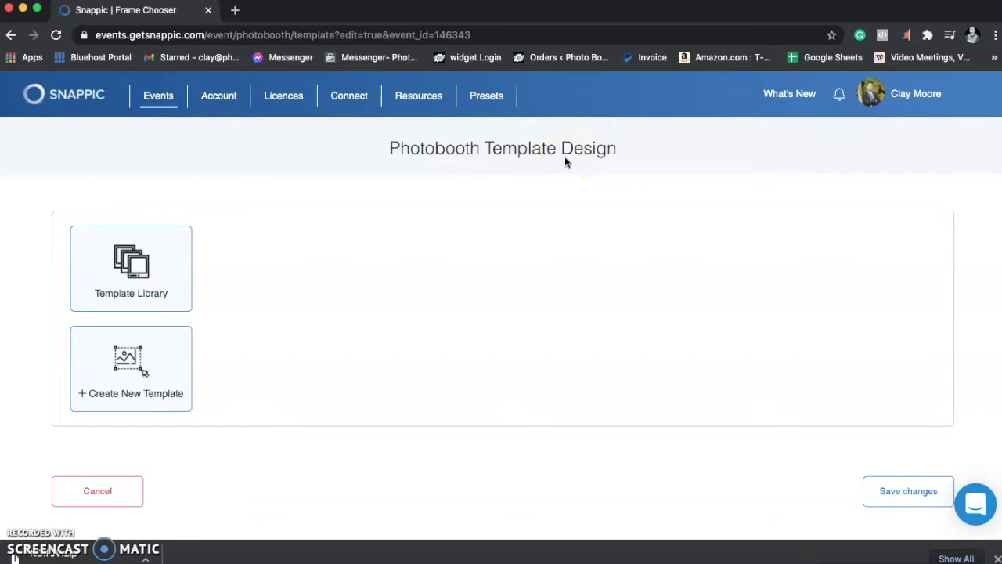
{"action": "left_click", "coordinate": [131, 367]}
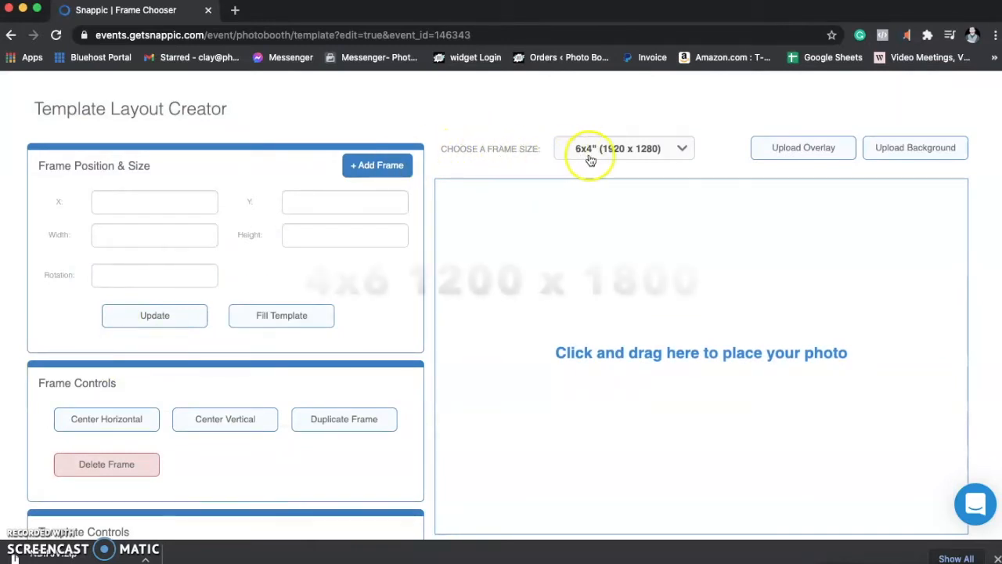
{"action": "left_click", "coordinate": [622, 148]}
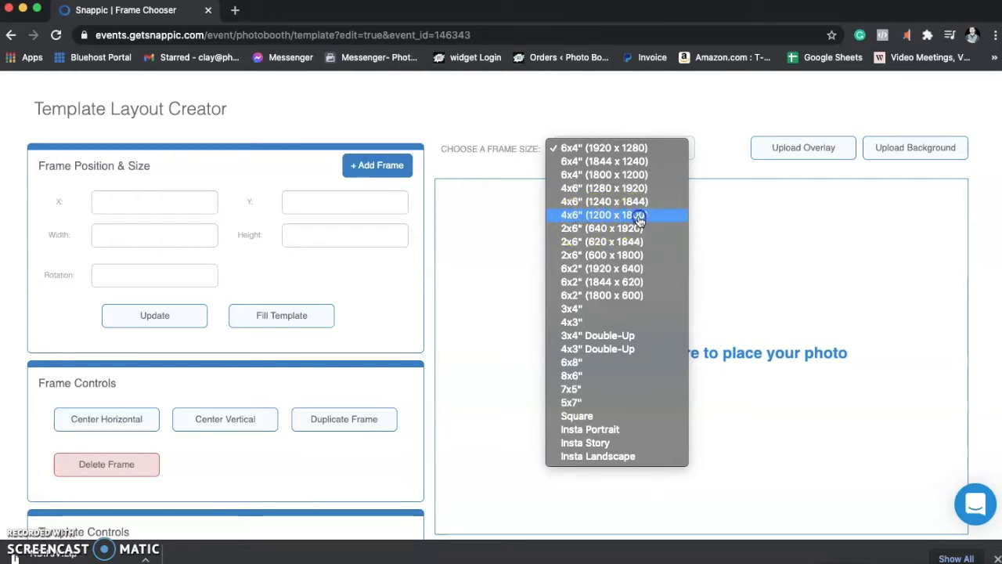
{"action": "left_click", "coordinate": [603, 215]}
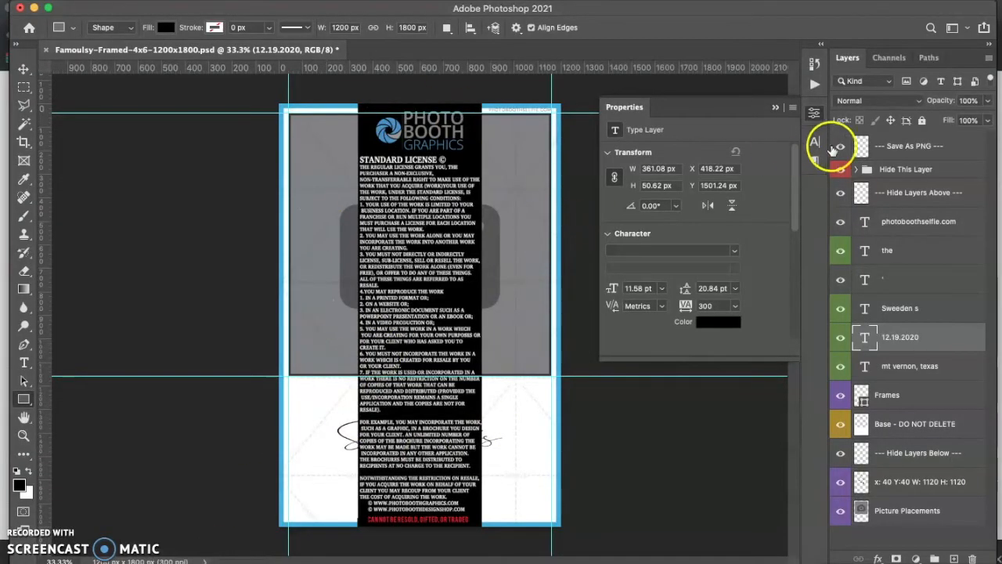
- Hide the license notice layer and the X 40 Y 40 1120x1120 photo placement layer
{"action": "left_click", "coordinate": [840, 169]}
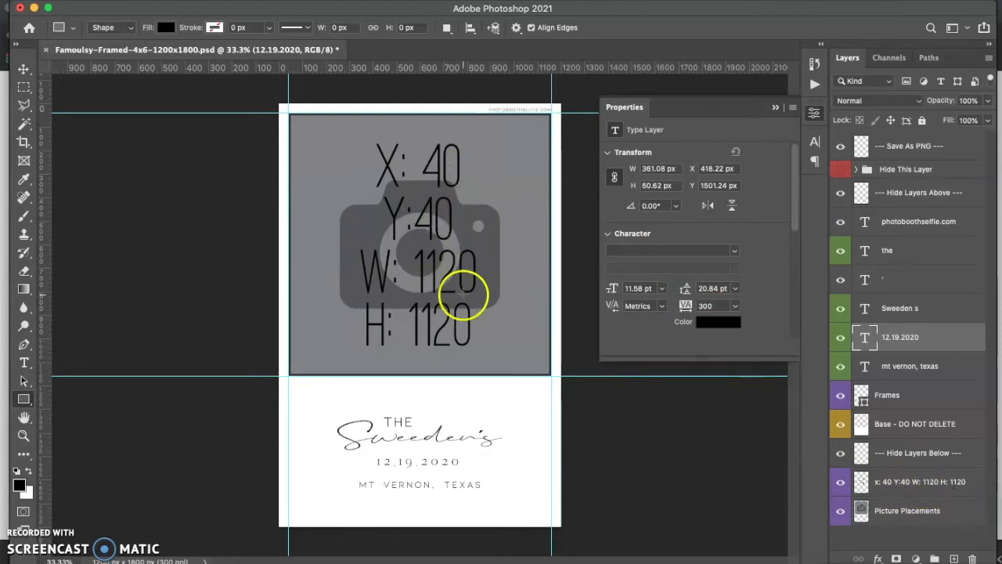
{"action": "mouse_move", "coordinate": [634, 344]}
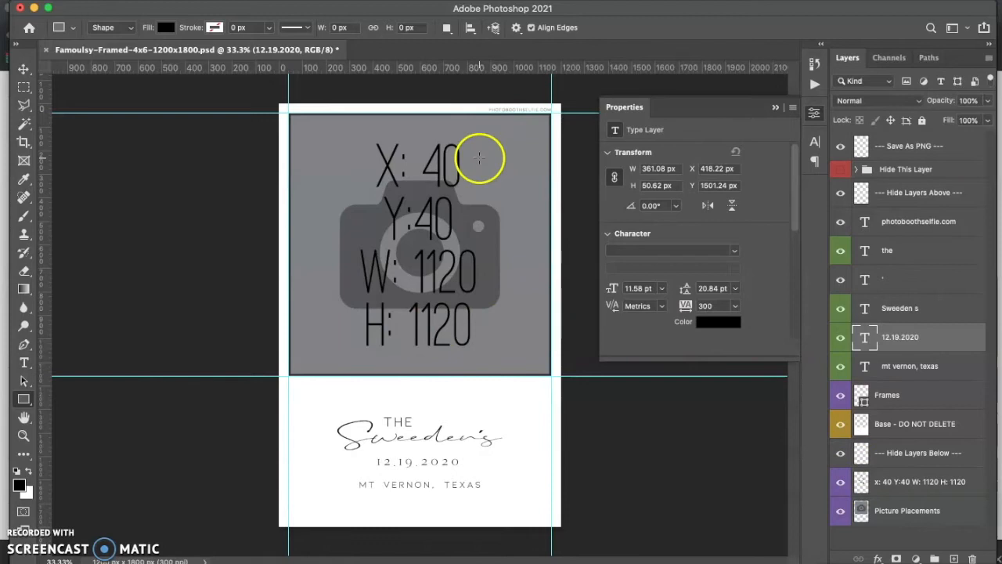
{"action": "mouse_move", "coordinate": [436, 250]}
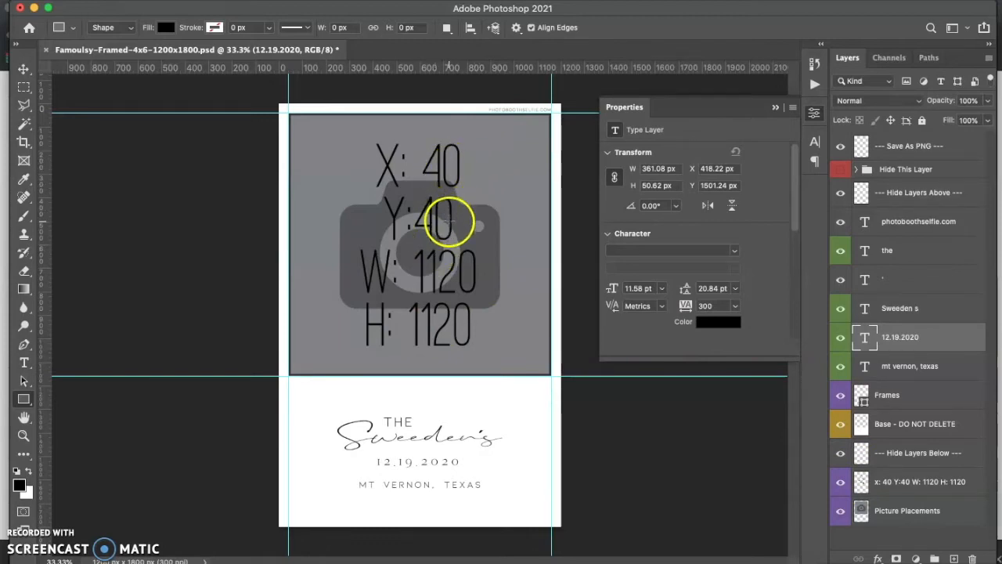
{"action": "mouse_move", "coordinate": [454, 296]}
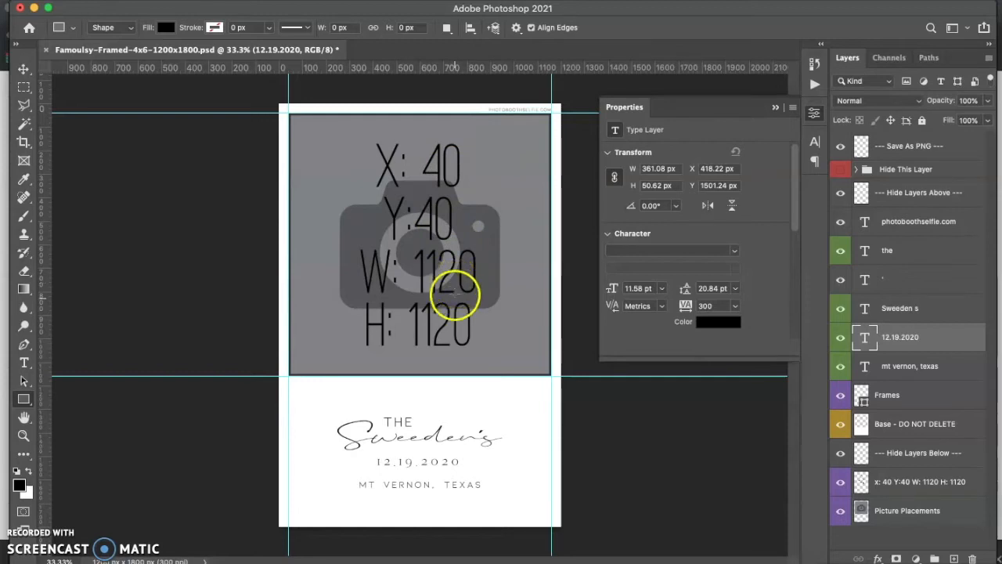
{"action": "mouse_move", "coordinate": [771, 378]}
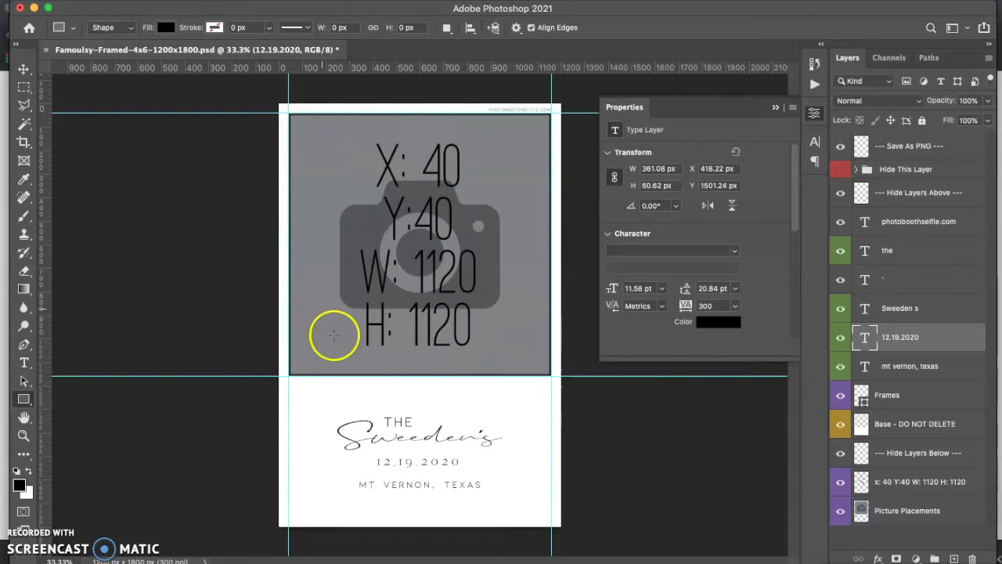
{"action": "mouse_move", "coordinate": [475, 342]}
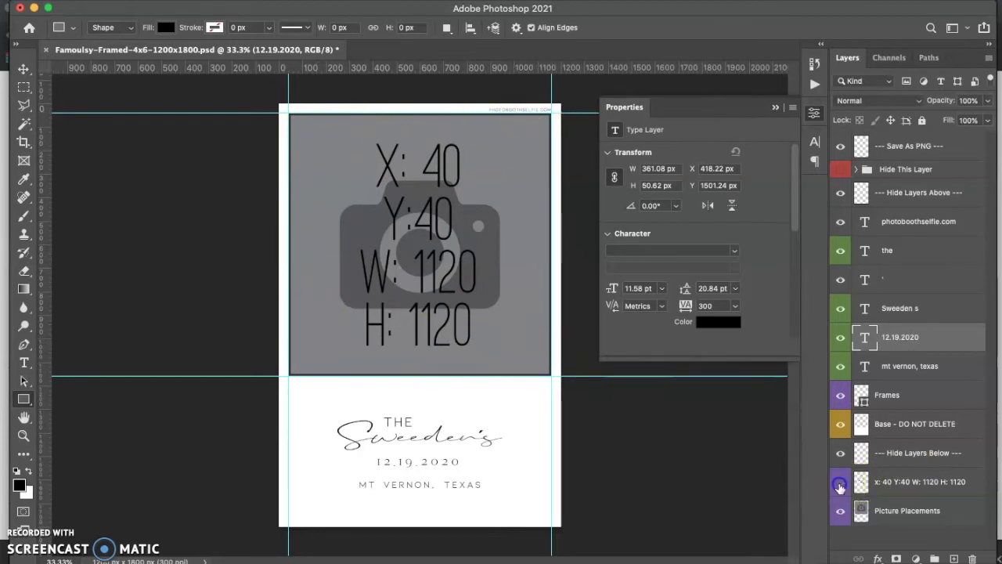
{"action": "left_click", "coordinate": [840, 482]}
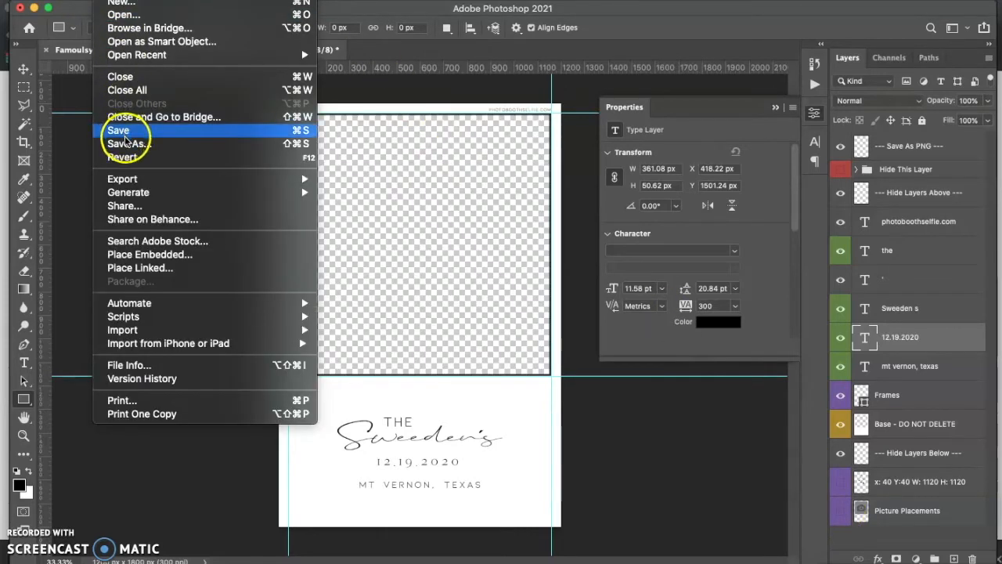
- Save the design as PNG 'Sweeden-4x6.png' in the Sweeden folder, accepting PNG options
{"action": "left_click", "coordinate": [127, 143]}
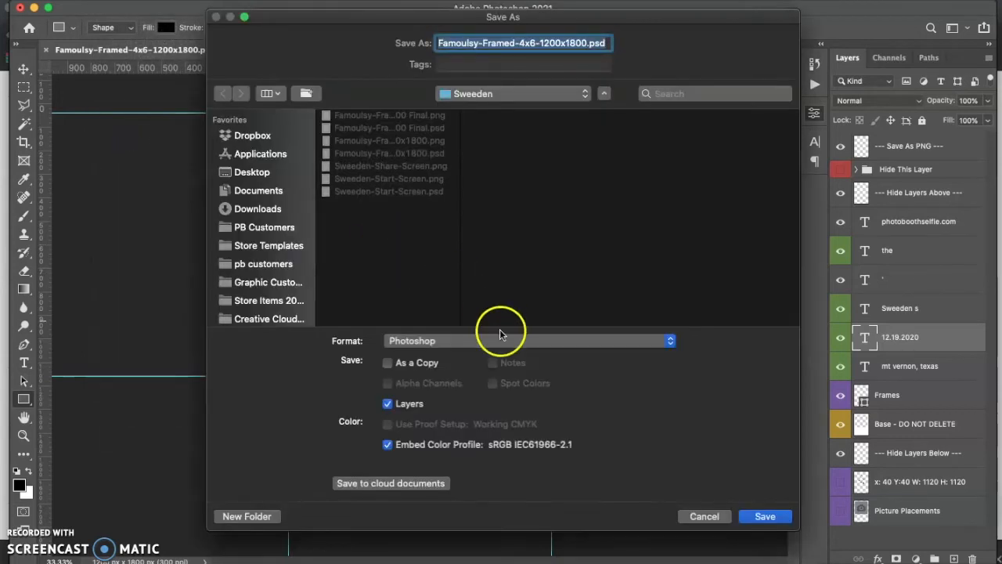
{"action": "left_click", "coordinate": [528, 339]}
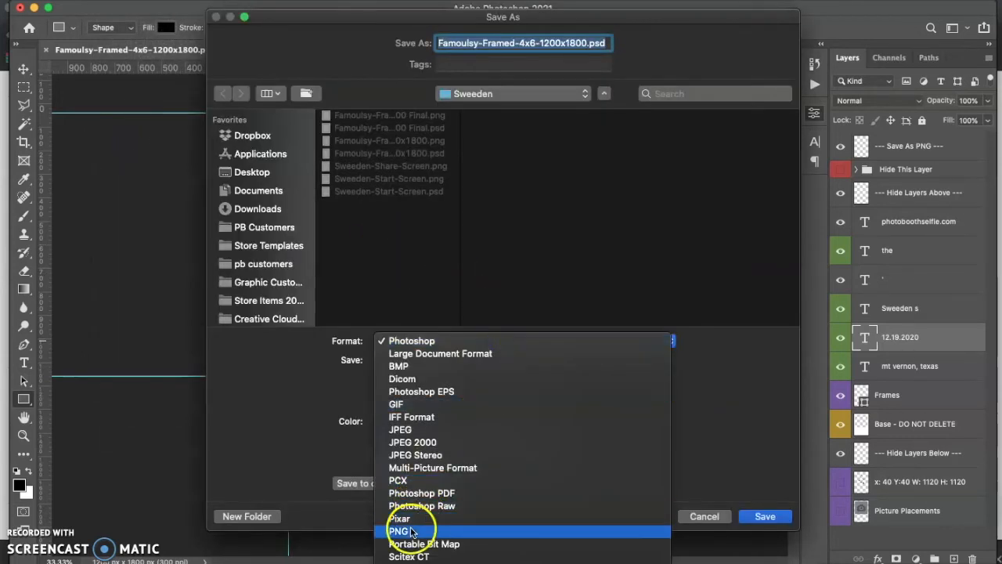
{"action": "left_click", "coordinate": [400, 531]}
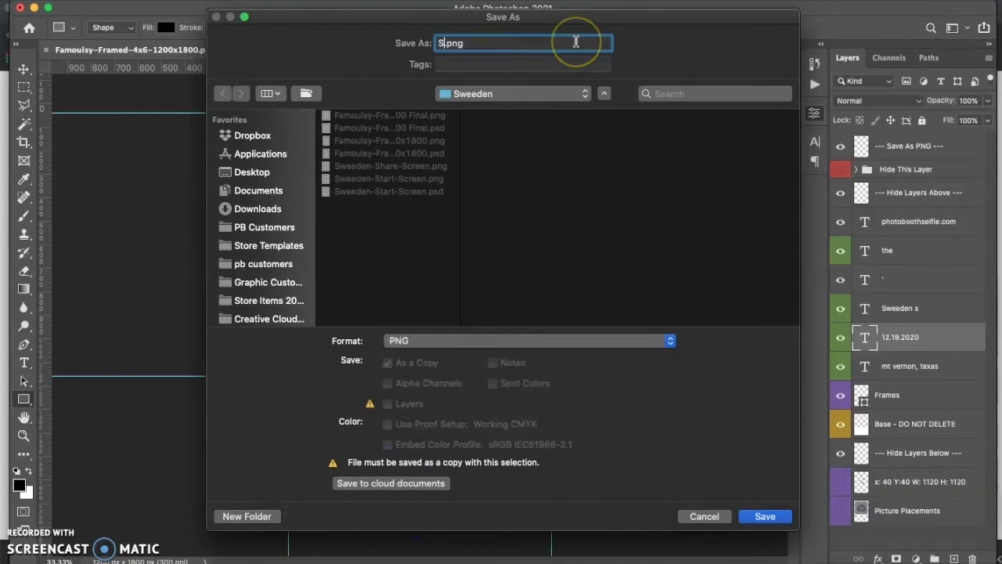
{"action": "type", "text": "weeden-4x6"}
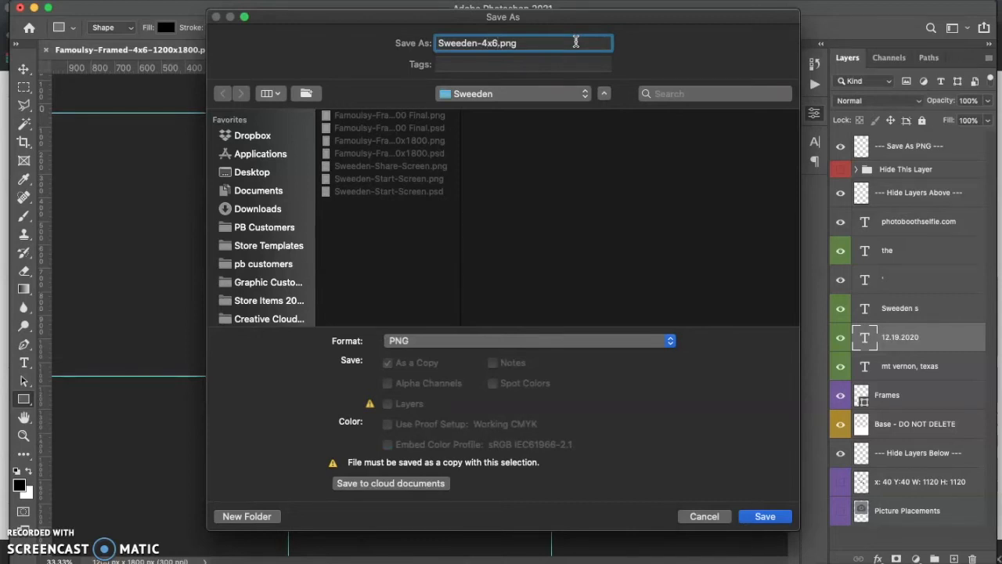
{"action": "left_click", "coordinate": [764, 516]}
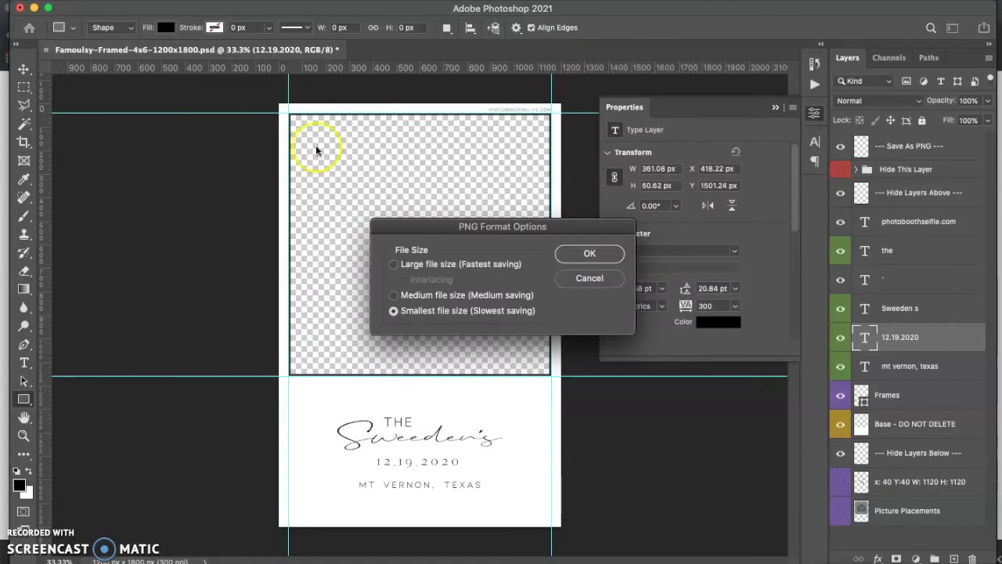
{"action": "left_click", "coordinate": [588, 253]}
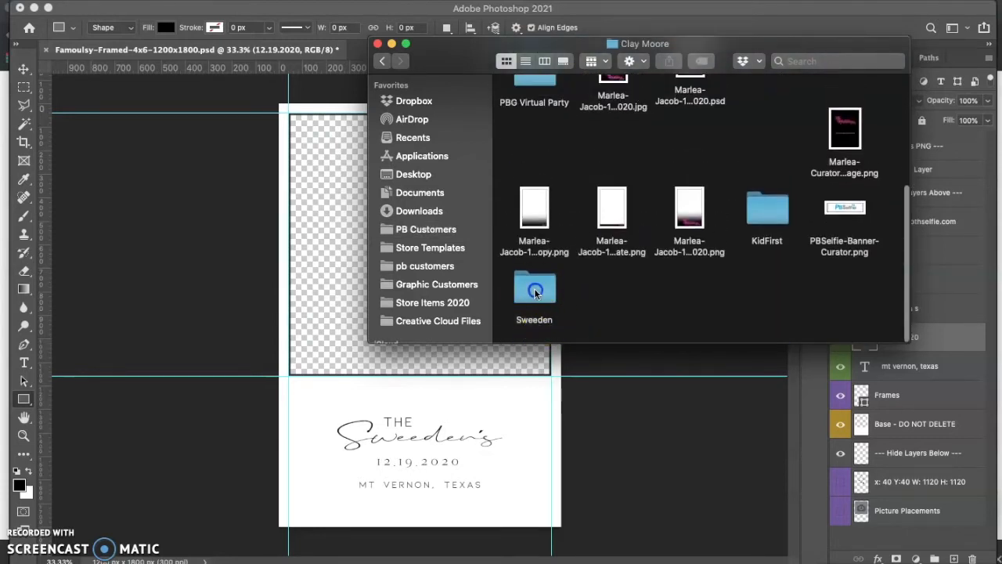
- Open Get Info for Sweeden-4x6.png inside the Sweeden folder
{"action": "double_click", "coordinate": [534, 288]}
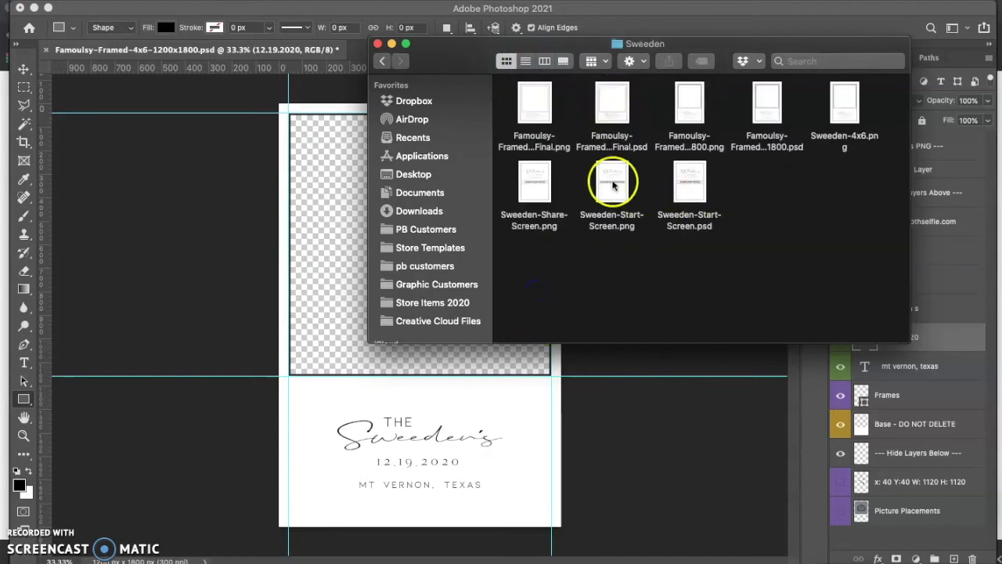
{"action": "left_click", "coordinate": [843, 101]}
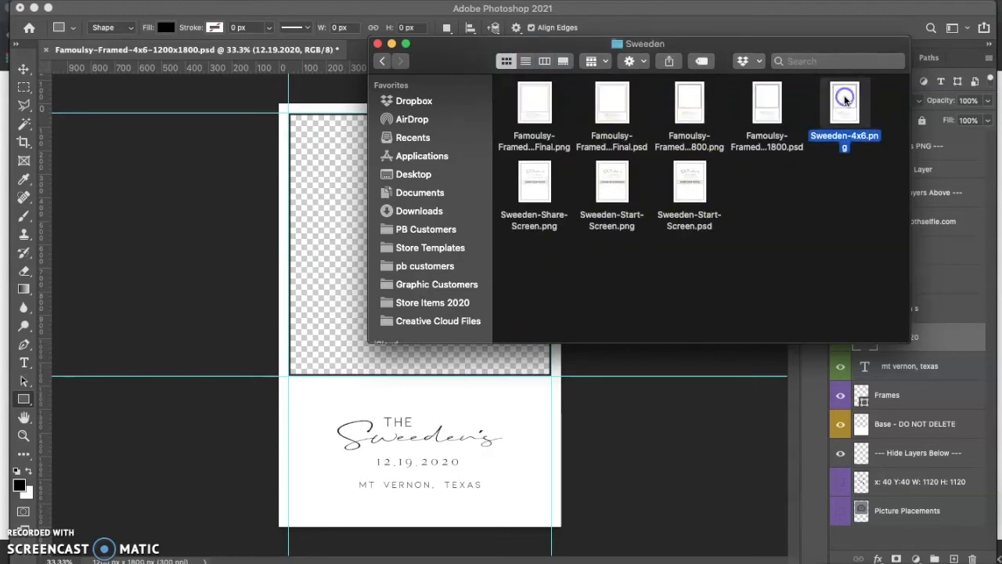
{"action": "right_click", "coordinate": [844, 102]}
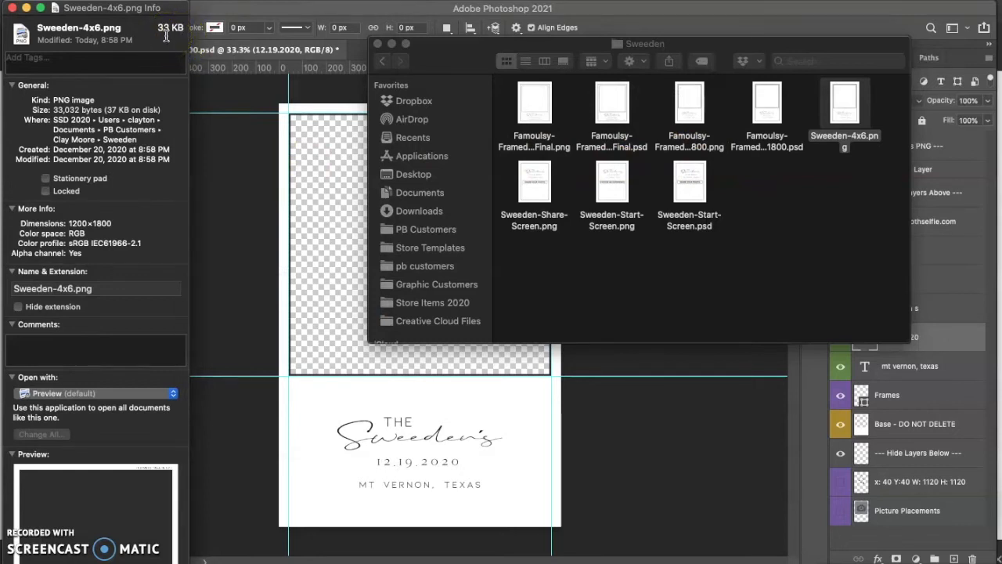
{"action": "mouse_move", "coordinate": [27, 11]}
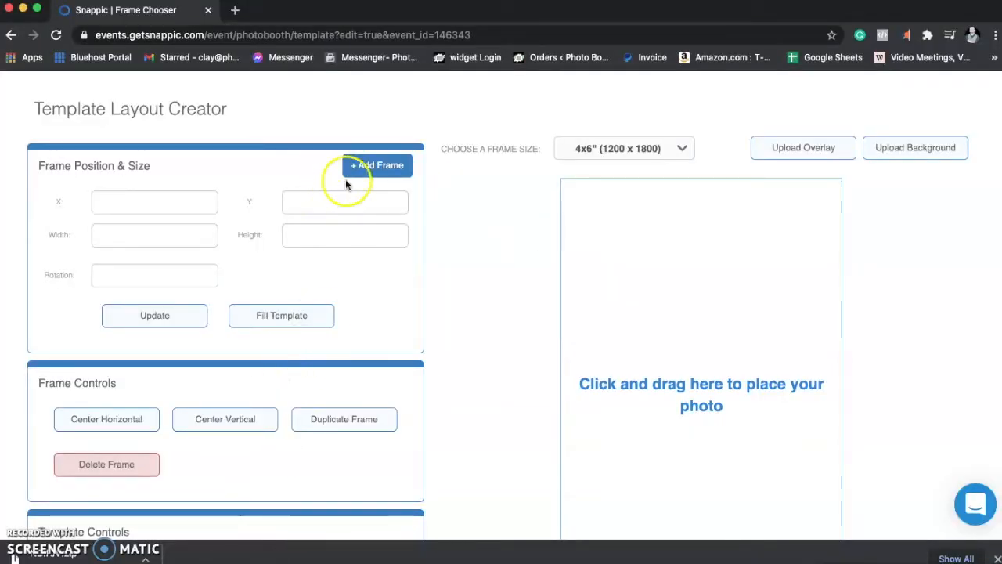
{"action": "mouse_move", "coordinate": [802, 153]}
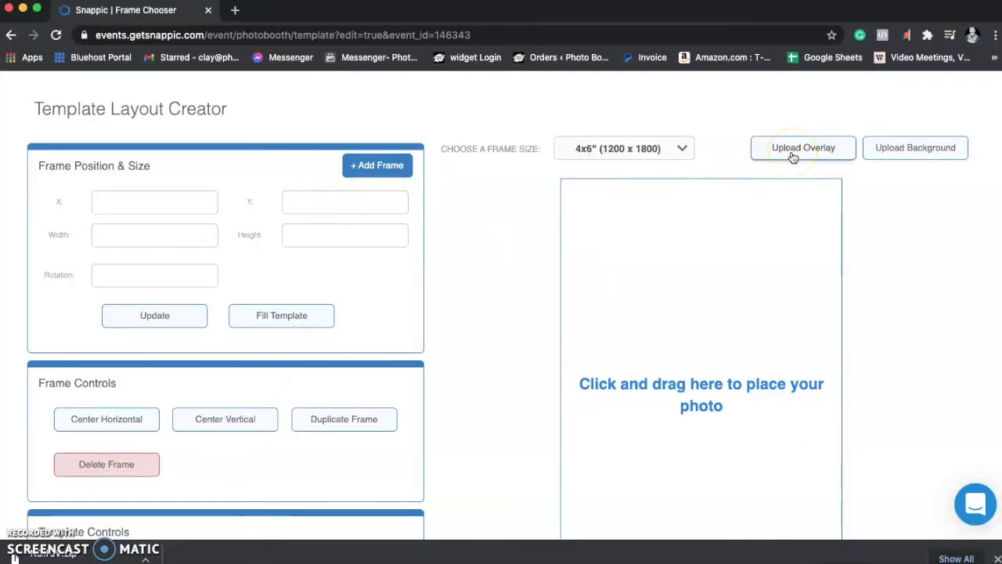
- Upload Sweeden-4x6.png from PB Customers > customer > Sweeden as the template overlay
{"action": "left_click", "coordinate": [802, 147]}
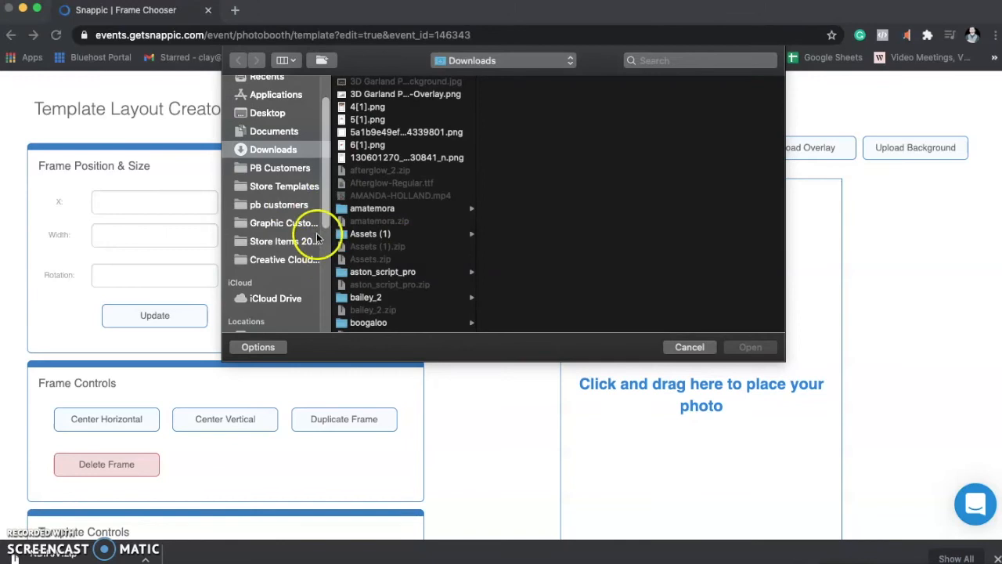
{"action": "left_click", "coordinate": [279, 168]}
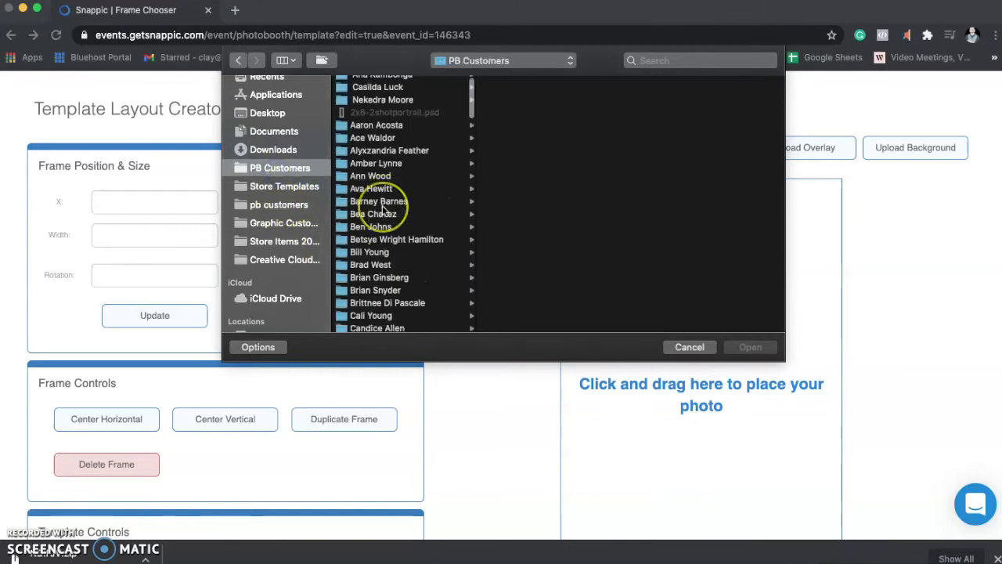
{"action": "scroll", "scroll_direction": "down", "scroll_amount": 3}
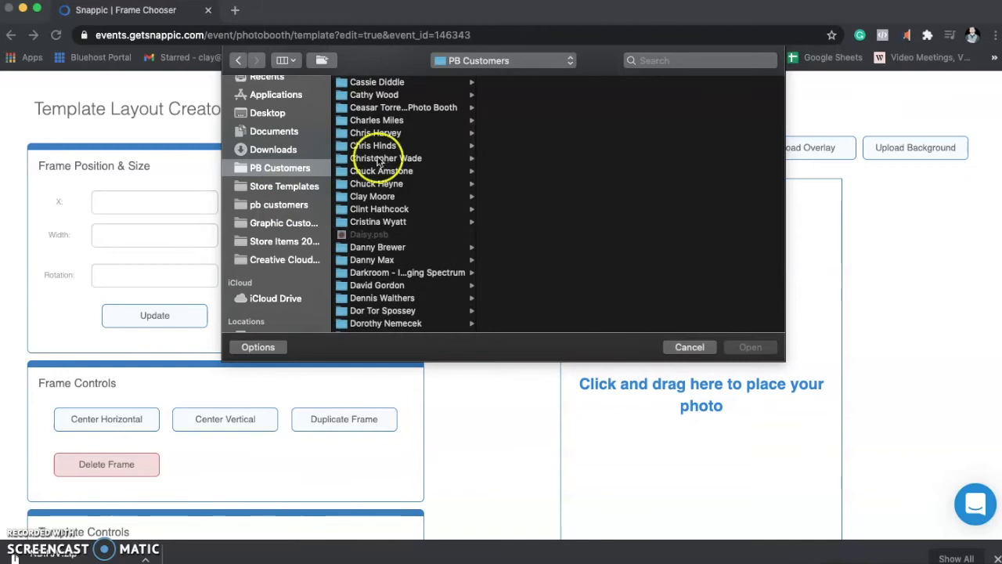
{"action": "left_click", "coordinate": [373, 196]}
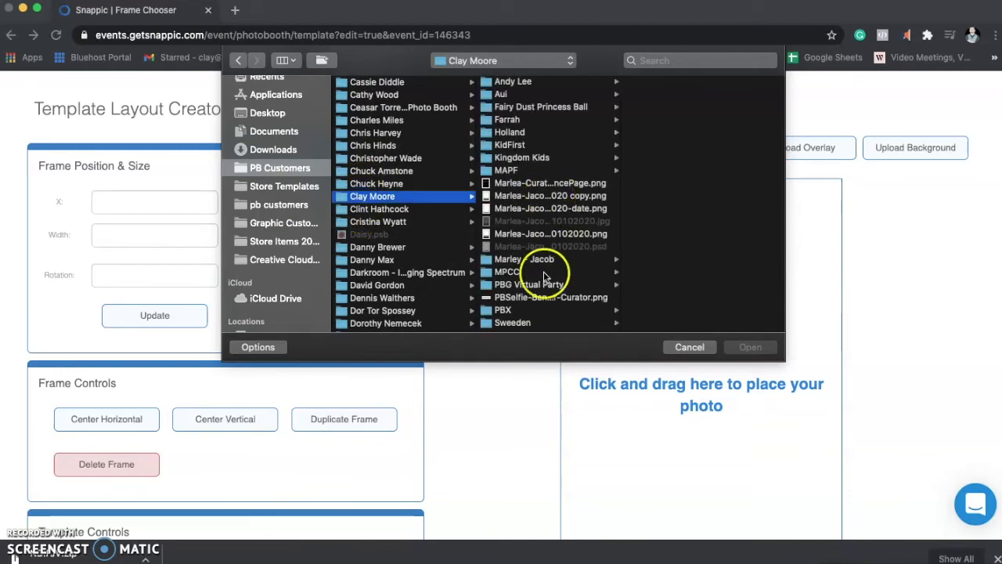
{"action": "left_click", "coordinate": [513, 323]}
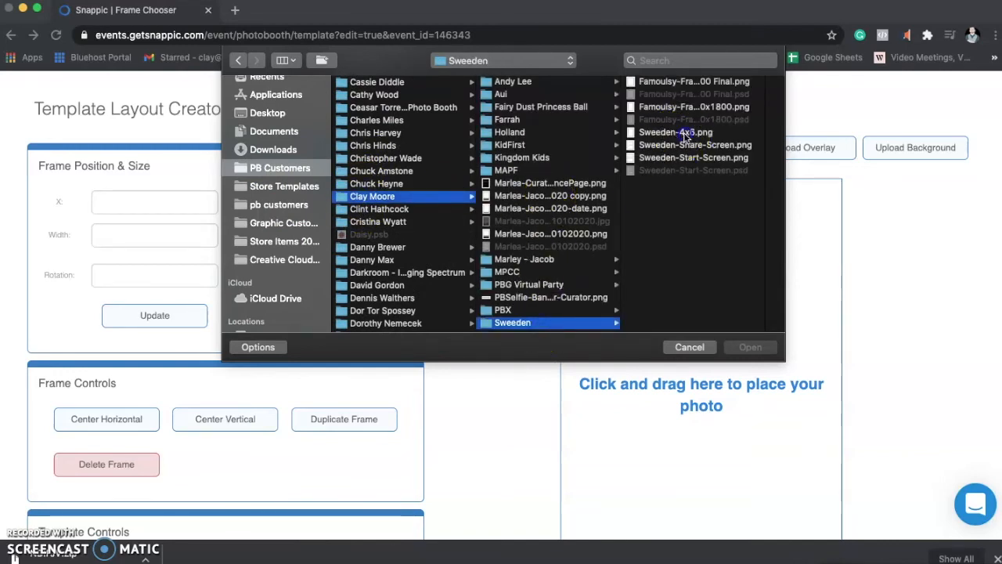
{"action": "left_click", "coordinate": [675, 132]}
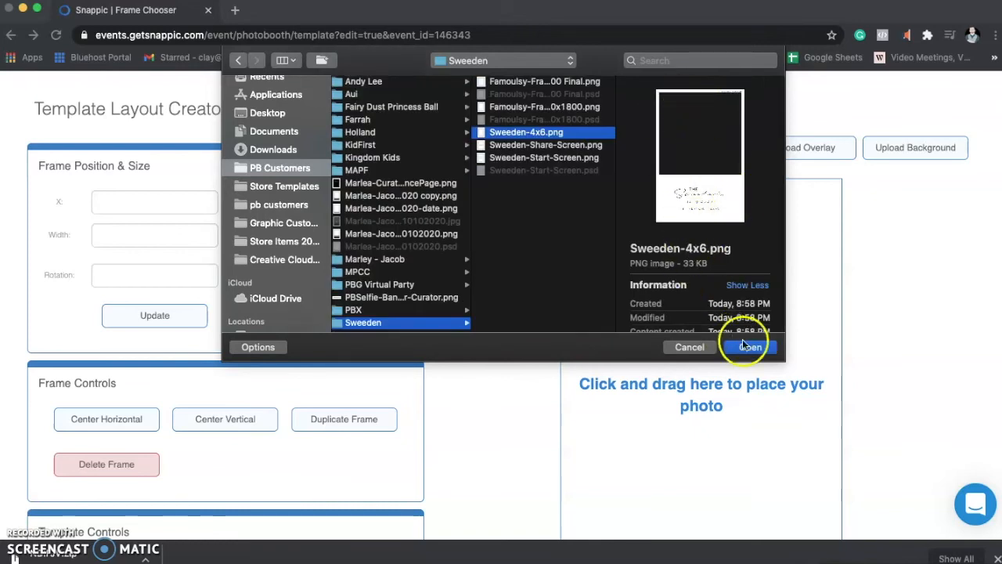
{"action": "left_click", "coordinate": [746, 347]}
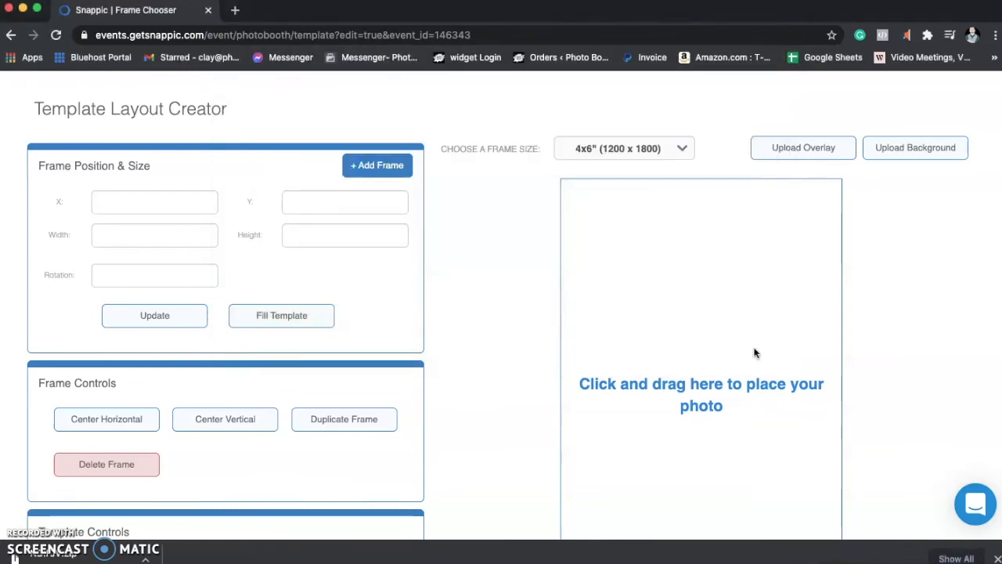
- Let the Sweeden-4x6 overlay finish loading on the 4x6 canvas
{"action": "left_click", "coordinate": [802, 148]}
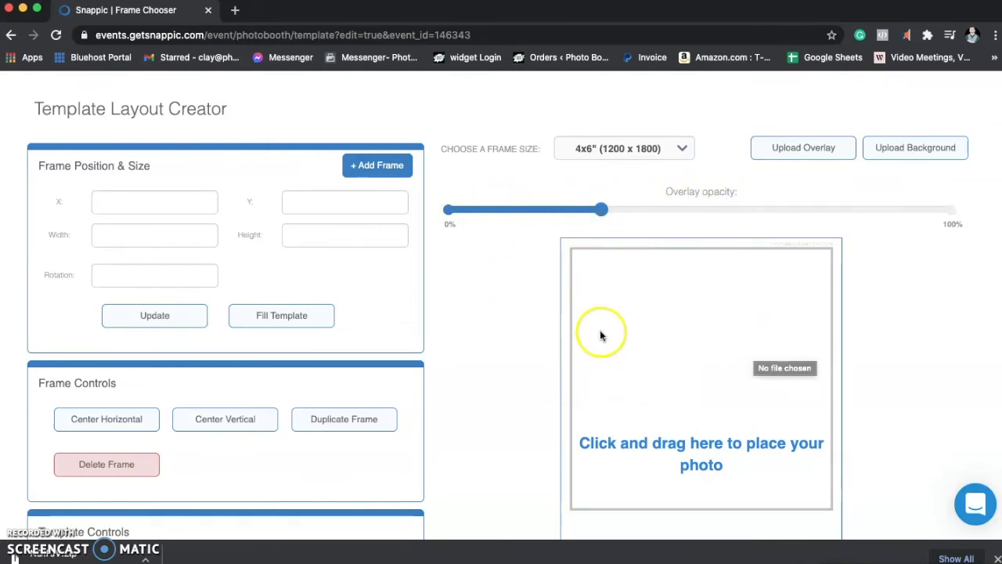
{"action": "mouse_move", "coordinate": [824, 484]}
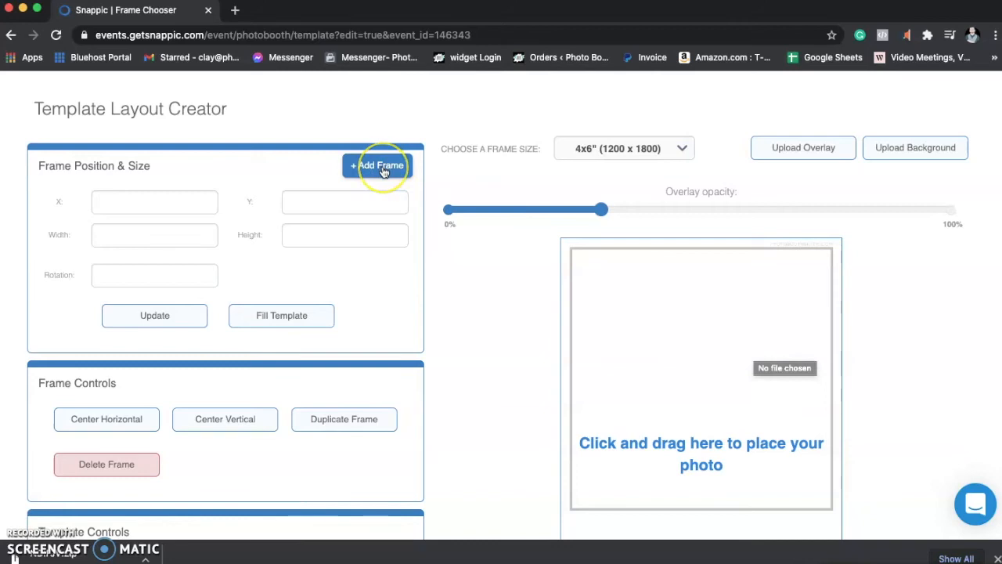
- Add a photo frame at X 40, Y 40 sized 1120 by 1120
{"action": "left_click", "coordinate": [377, 165]}
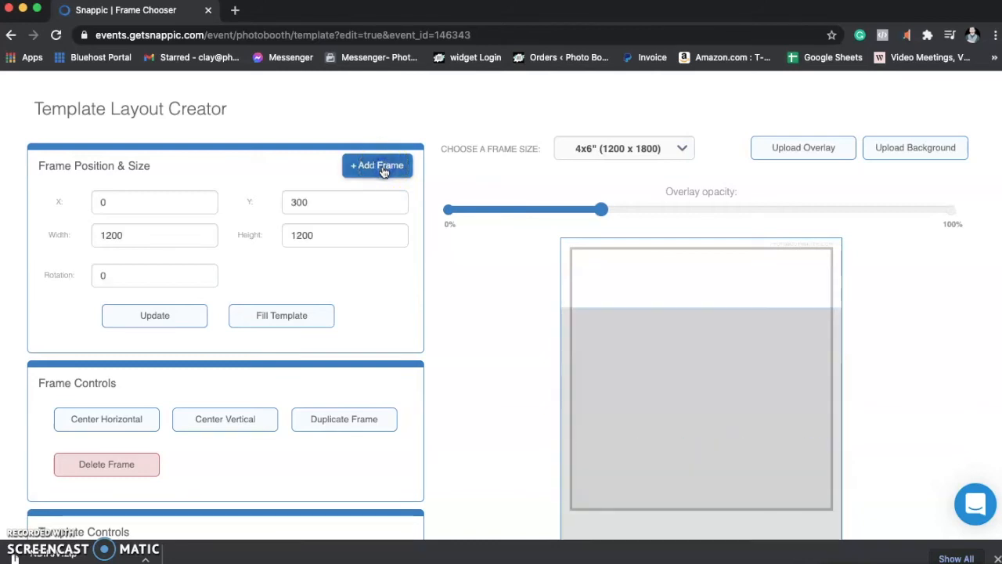
{"action": "left_click", "coordinate": [154, 202]}
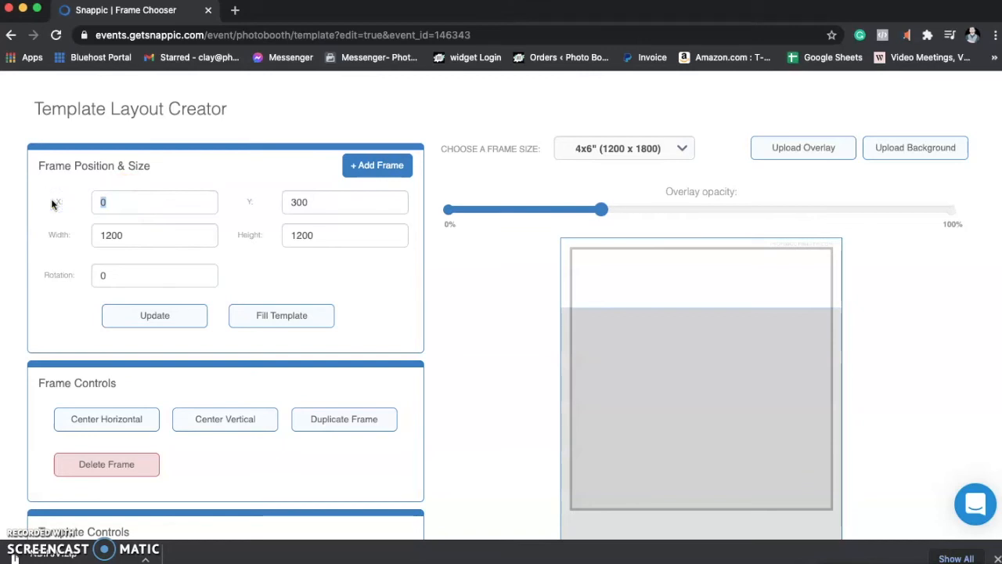
{"action": "type", "text": "40"}
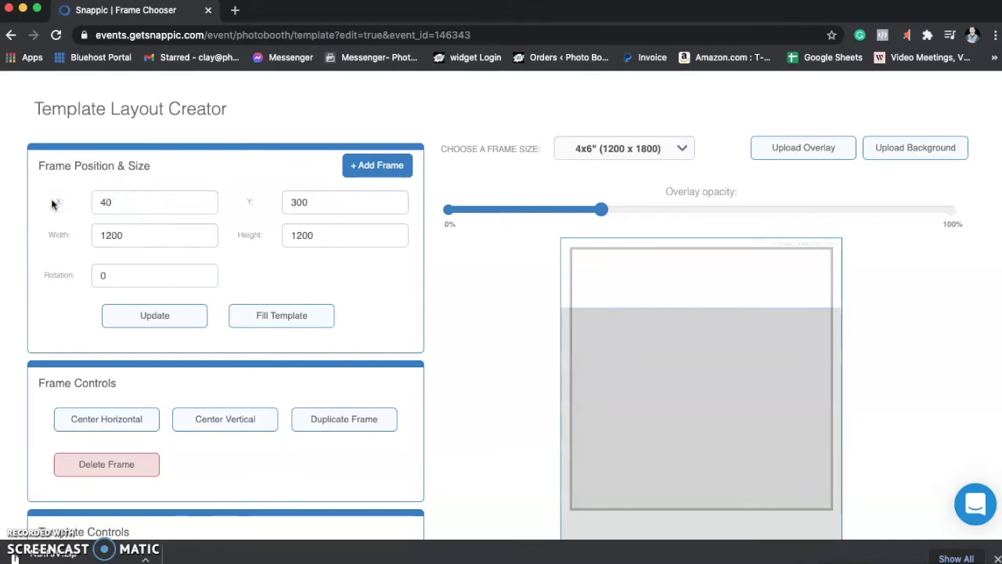
{"action": "left_click", "coordinate": [345, 202]}
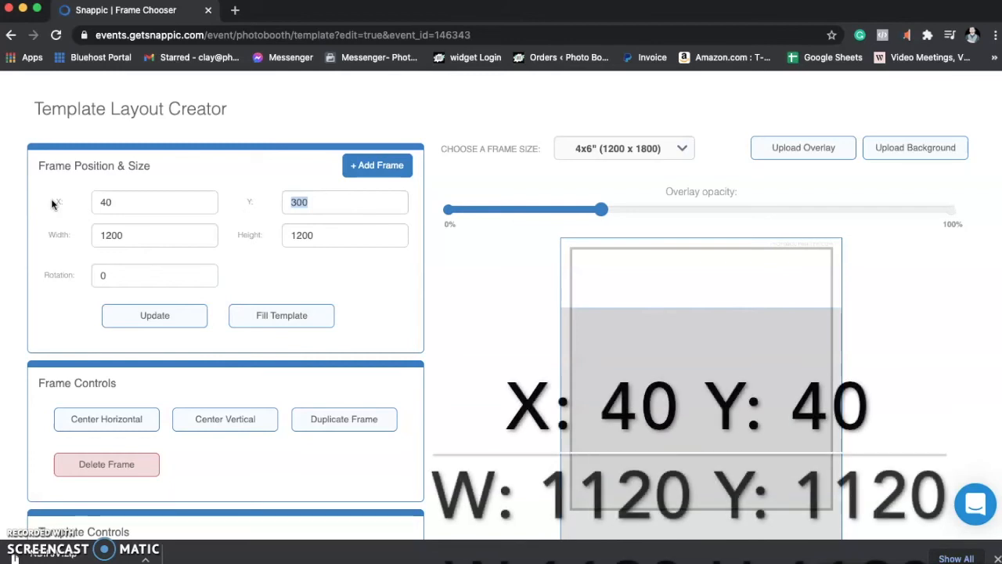
{"action": "type", "text": "40"}
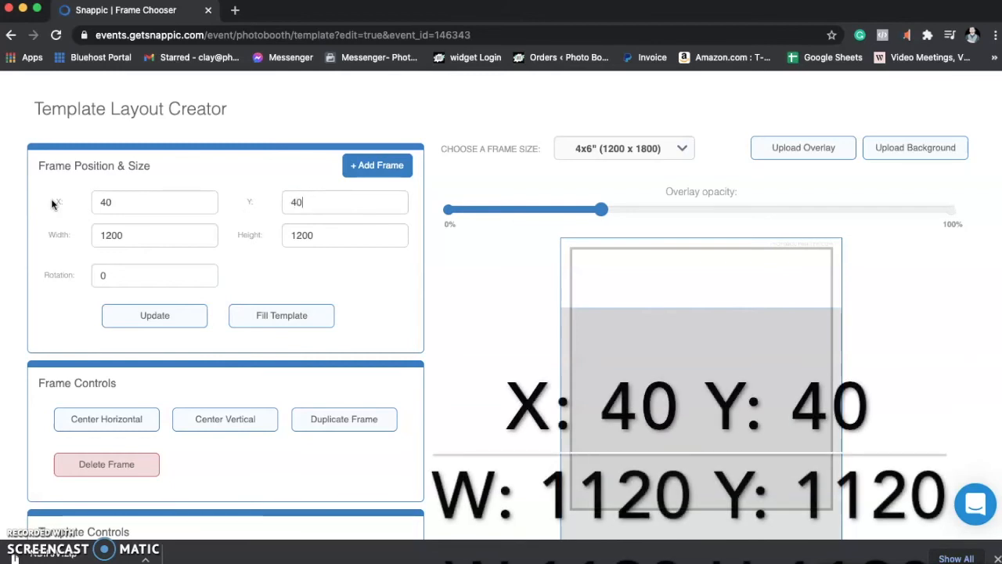
{"action": "left_click", "coordinate": [154, 235]}
{"action": "type", "text": "1120"}
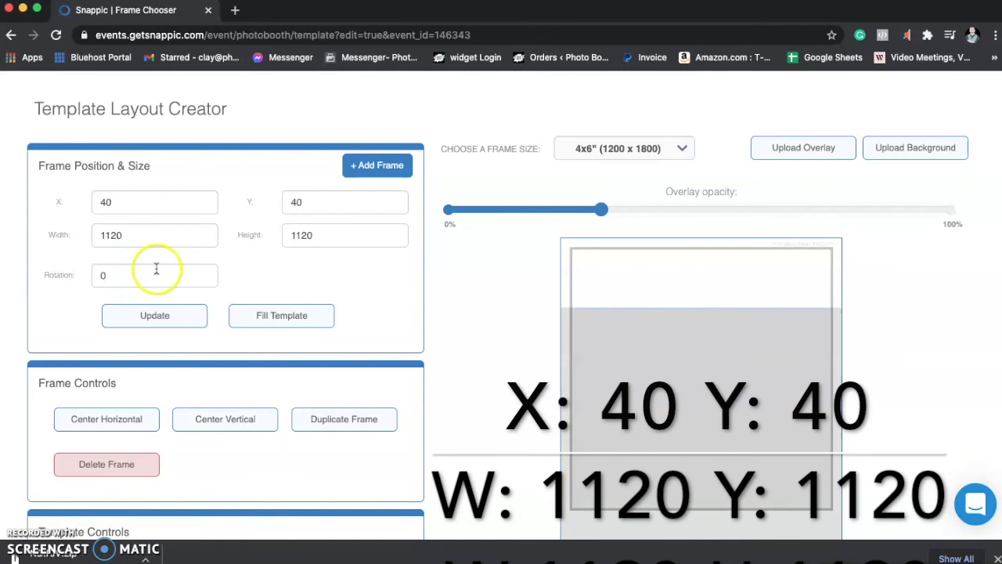
{"action": "left_click", "coordinate": [154, 316]}
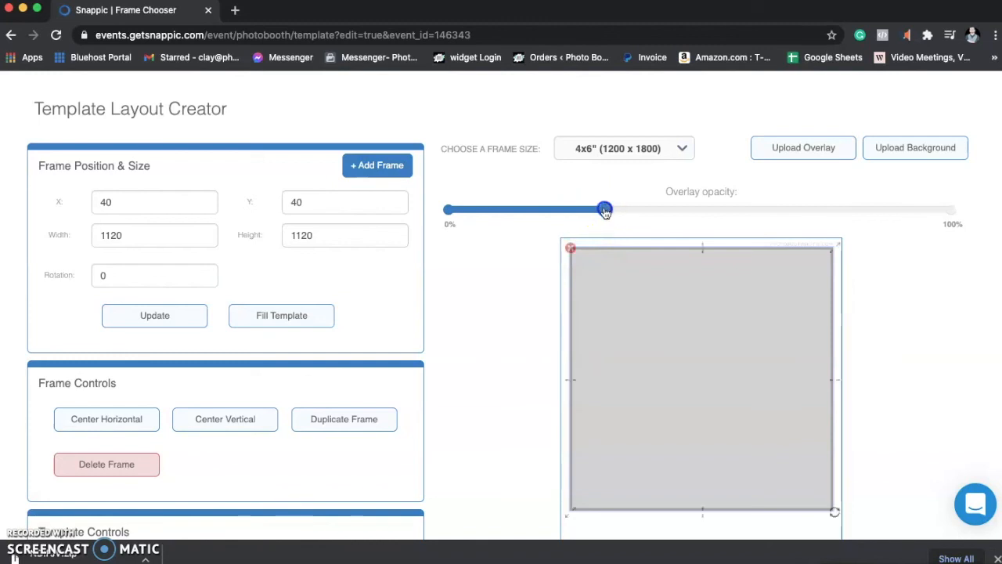
- Drag the overlay opacity slider to 100% and scroll down to Save
{"action": "left_click_drag", "start_coordinate": [605, 209], "coordinate": [951, 209]}
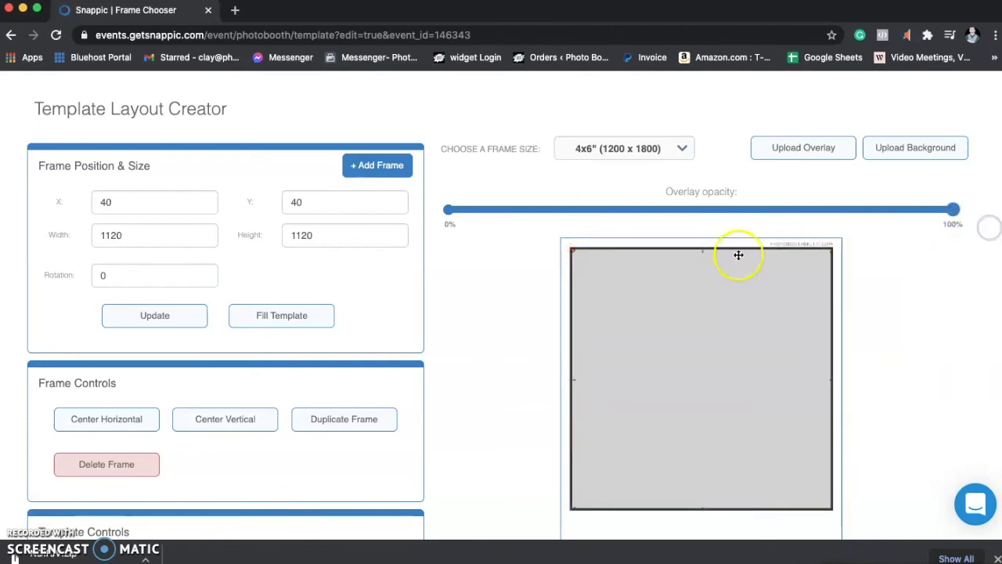
{"action": "scroll", "scroll_direction": "down", "scroll_amount": 3}
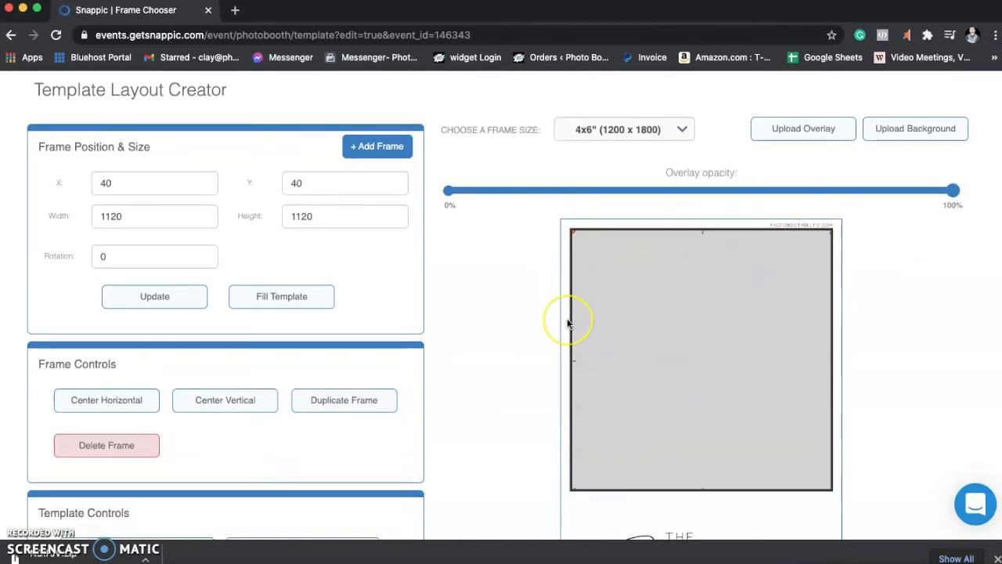
{"action": "scroll", "scroll_direction": "down", "scroll_amount": 3}
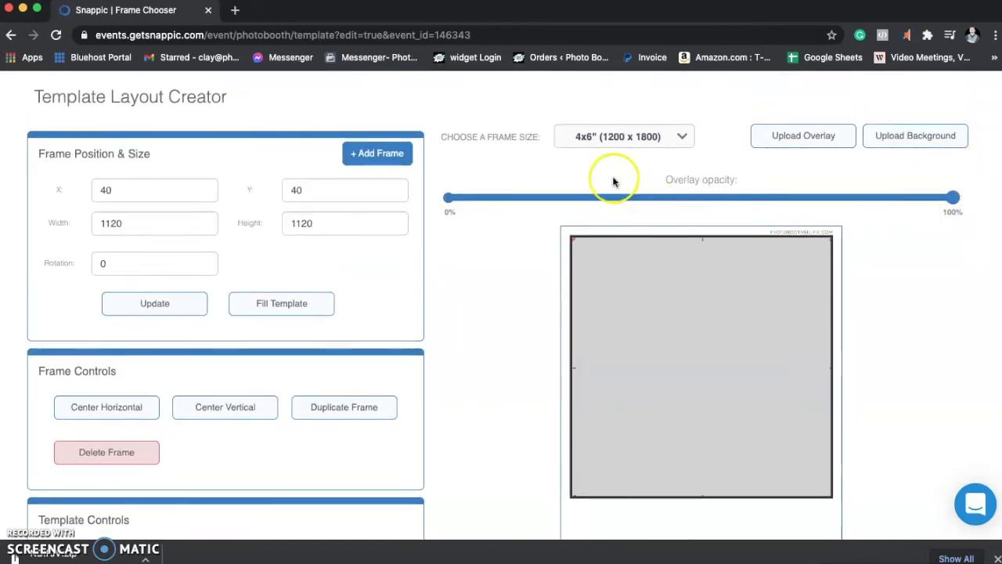
{"action": "mouse_move", "coordinate": [316, 218]}
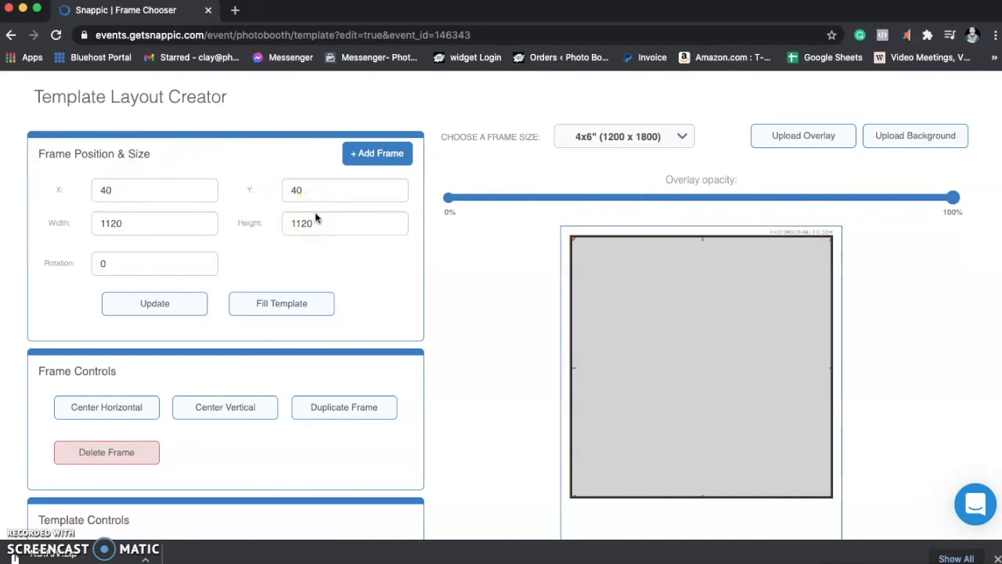
{"action": "scroll", "scroll_direction": "down", "scroll_amount": 3}
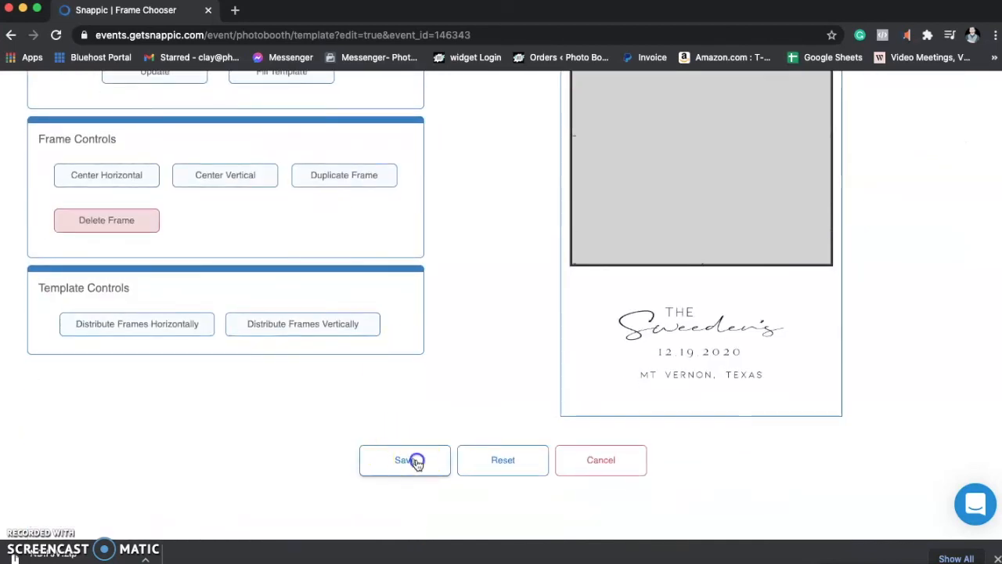
- Save the layout with the template name '4x6 - Square Photo'
{"action": "left_click", "coordinate": [405, 459]}
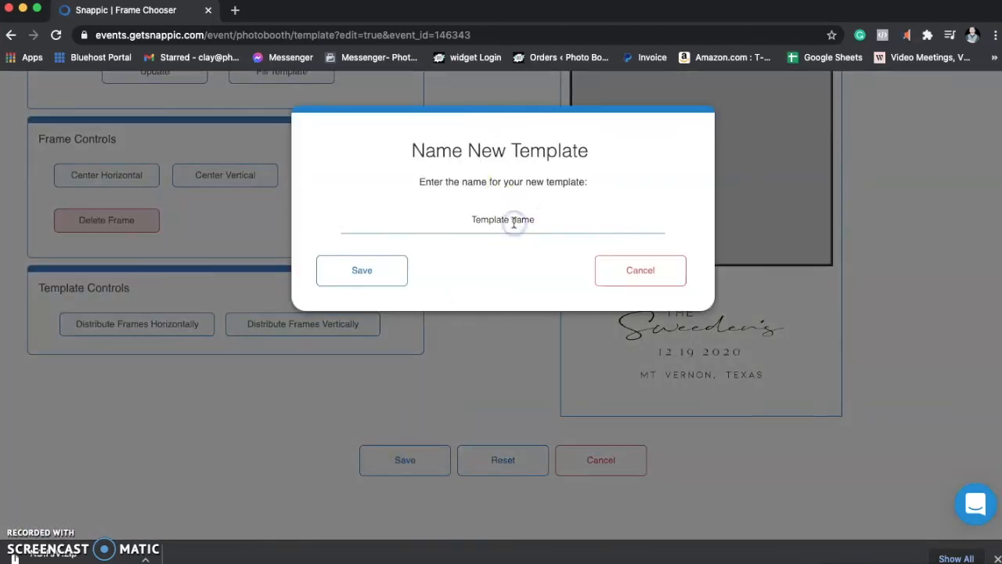
{"action": "left_click", "coordinate": [503, 227]}
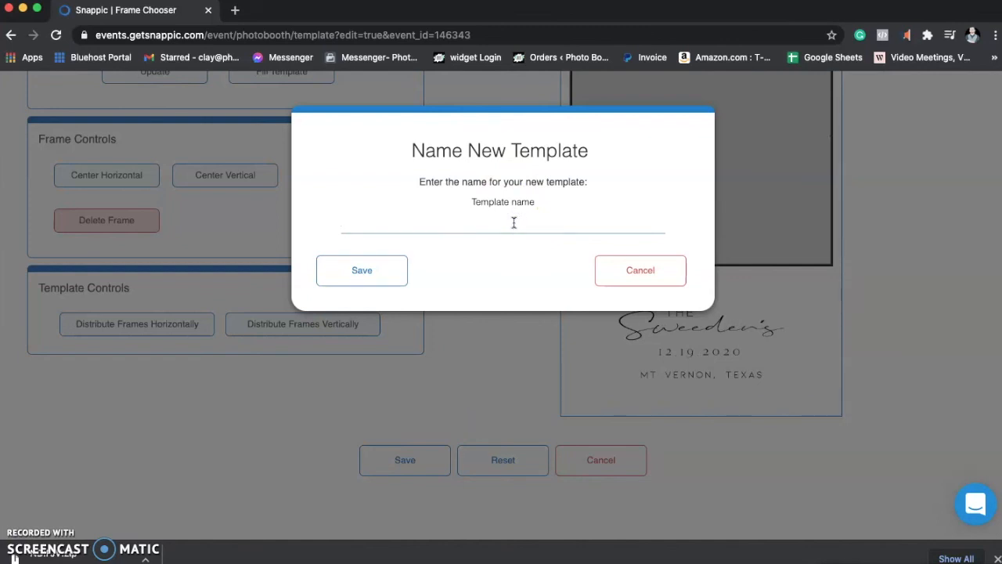
{"action": "type", "text": "4x6 - S"}
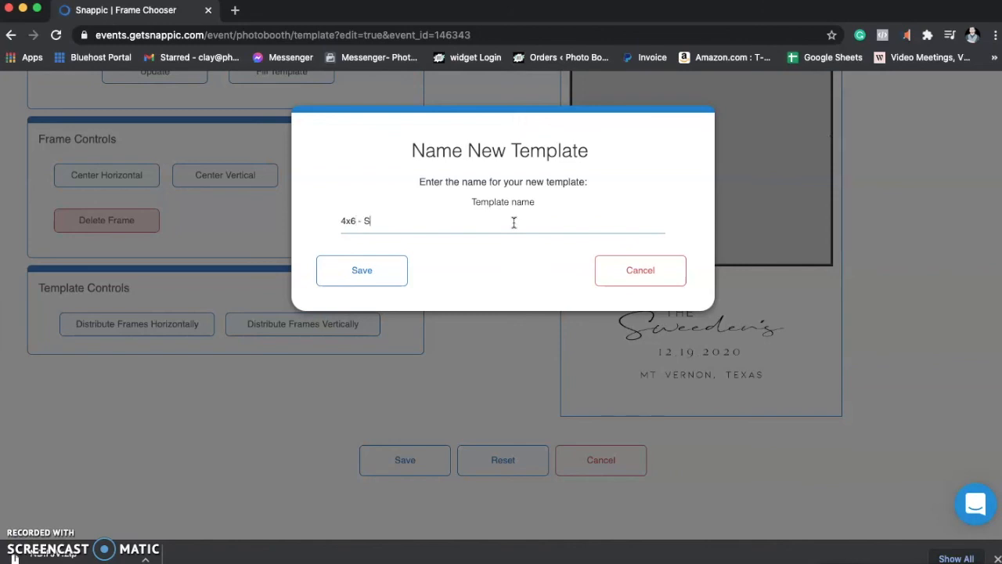
{"action": "type", "text": "quare Photo"}
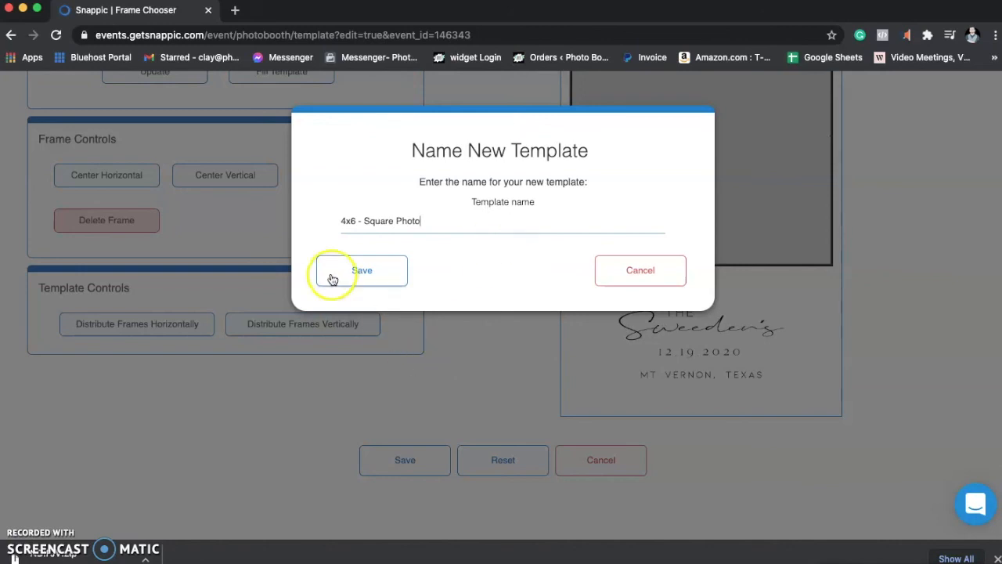
{"action": "left_click", "coordinate": [363, 270]}
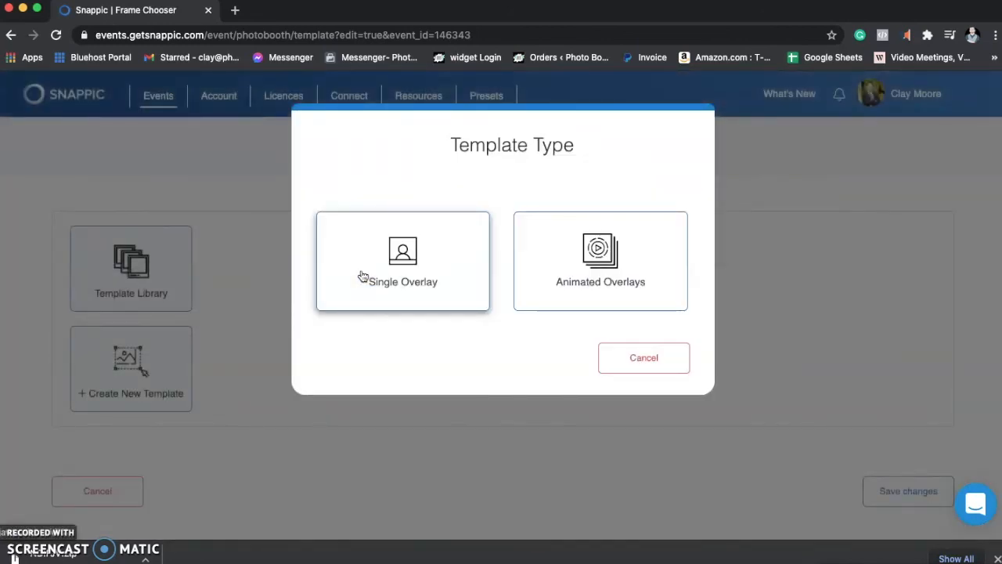
- Choose Single Overlay as the template type
{"action": "left_click", "coordinate": [403, 281]}
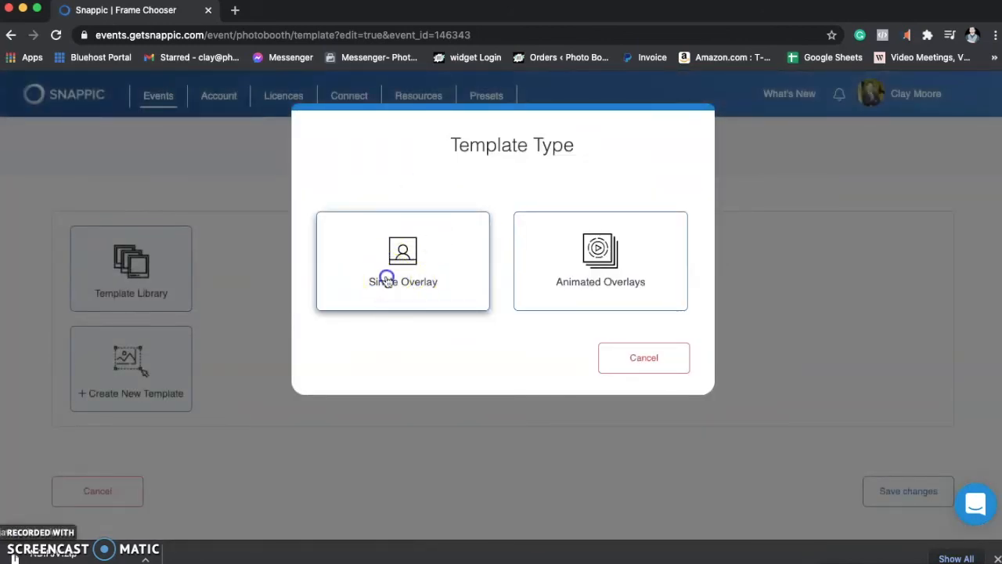
{"action": "left_click", "coordinate": [403, 260]}
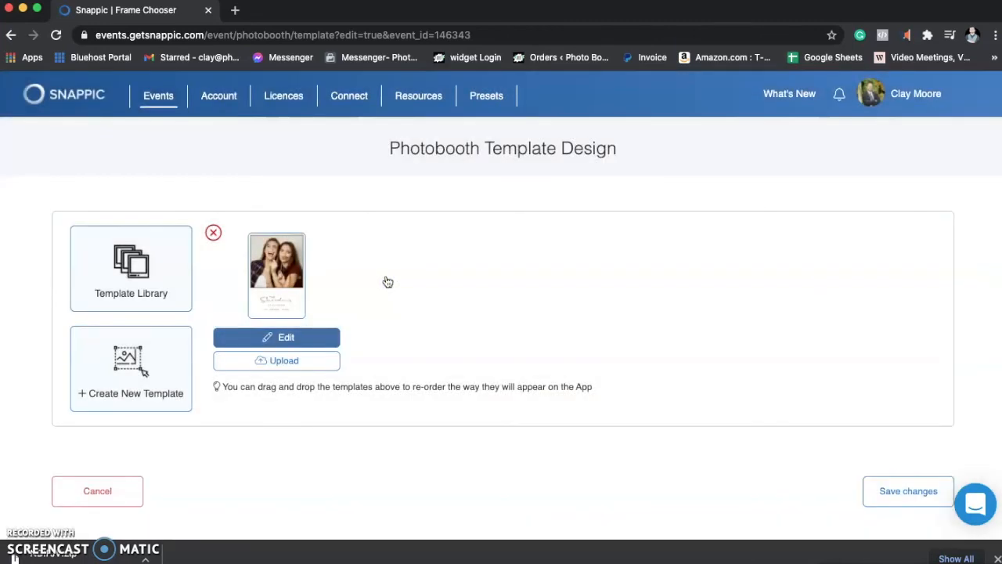